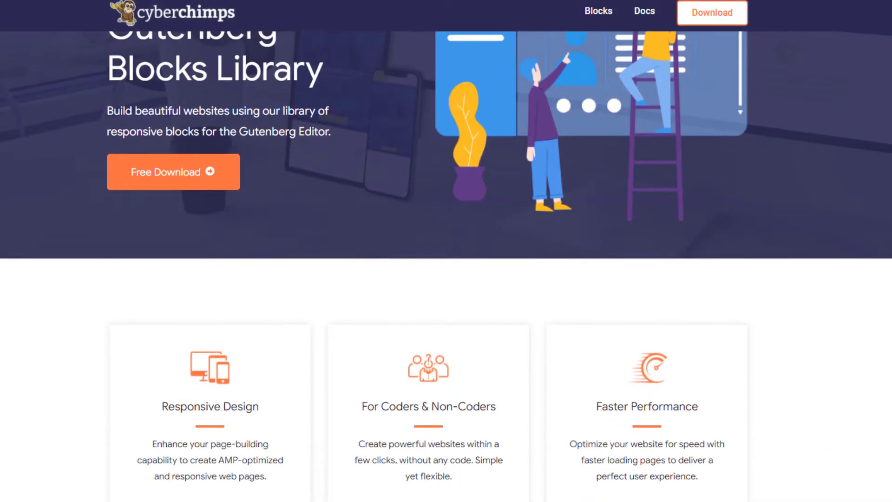
Search the plugin directory for 'responsive Gutenberg blocks library' from Plugins > Add New
{"action": "scroll", "scroll_direction": "down", "scroll_amount": 3}
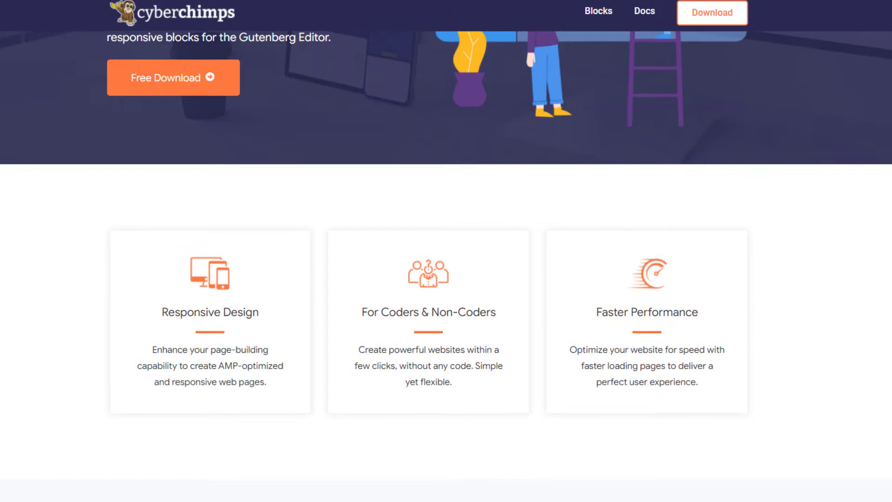
{"action": "scroll", "scroll_direction": "down", "scroll_amount": 3}
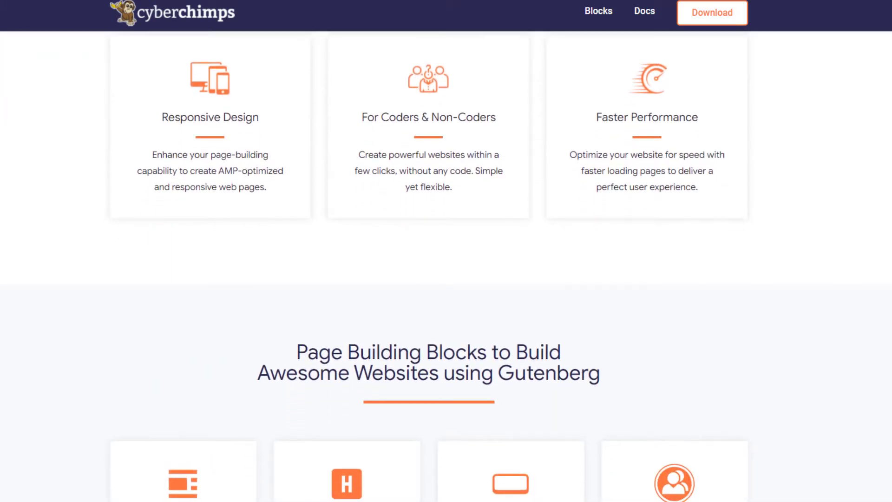
{"action": "scroll", "scroll_direction": "down", "scroll_amount": 3}
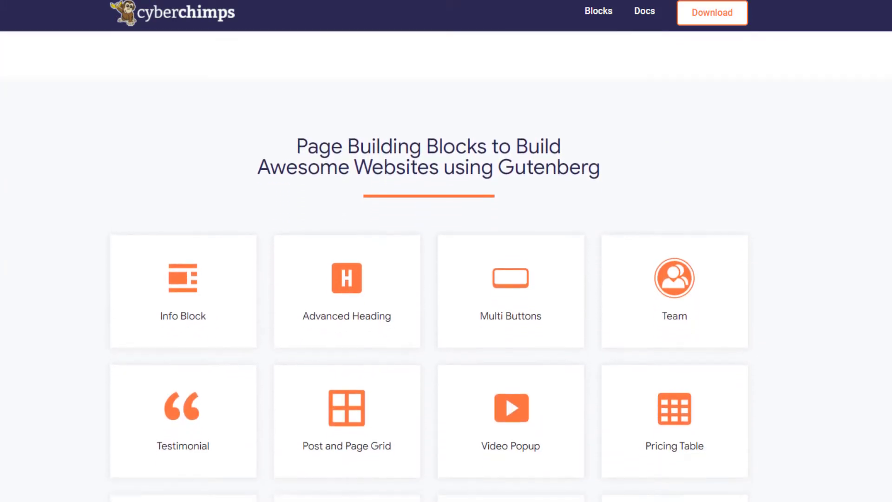
{"action": "scroll", "scroll_direction": "down", "scroll_amount": 3}
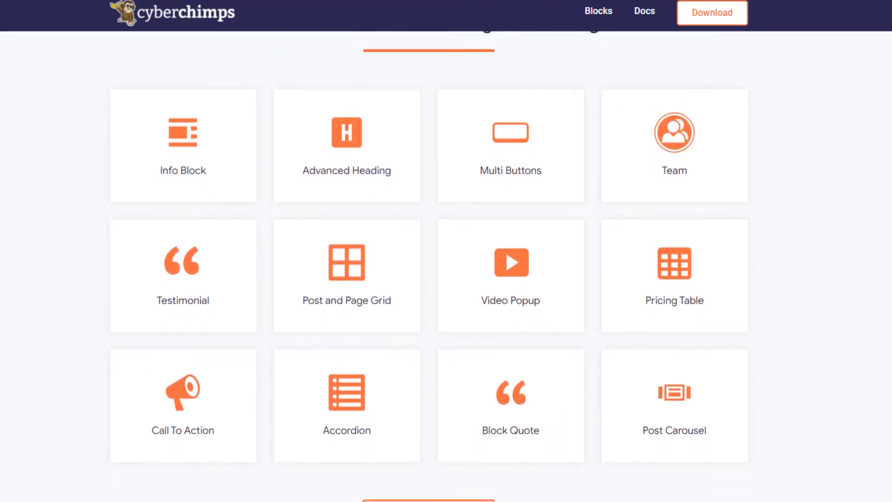
{"action": "scroll", "scroll_direction": "down", "scroll_amount": 3}
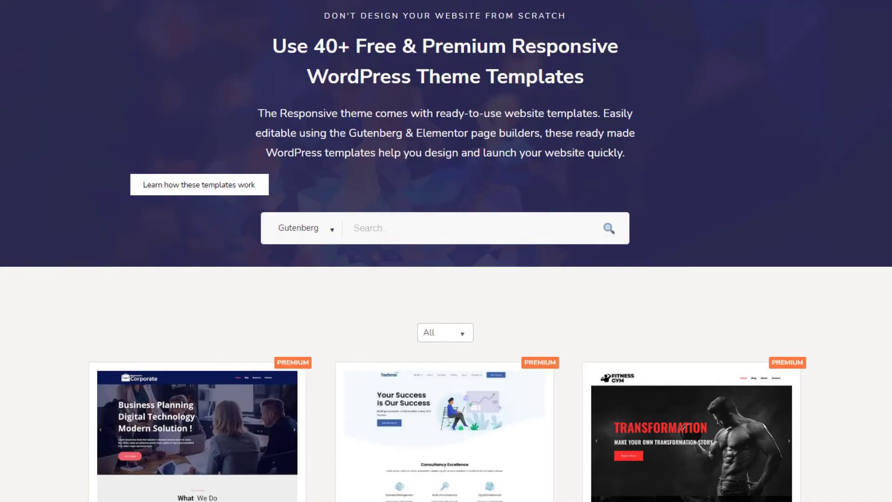
{"action": "scroll", "scroll_direction": "down", "scroll_amount": 3}
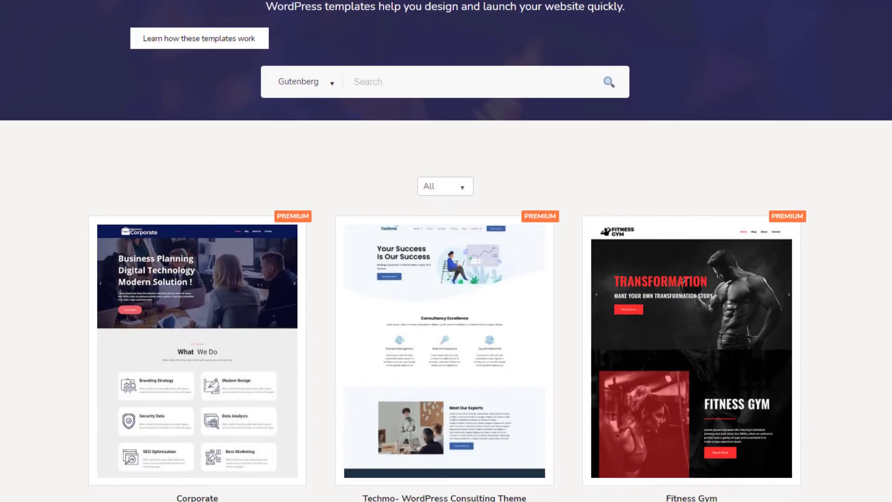
{"action": "scroll", "scroll_direction": "down", "scroll_amount": 3}
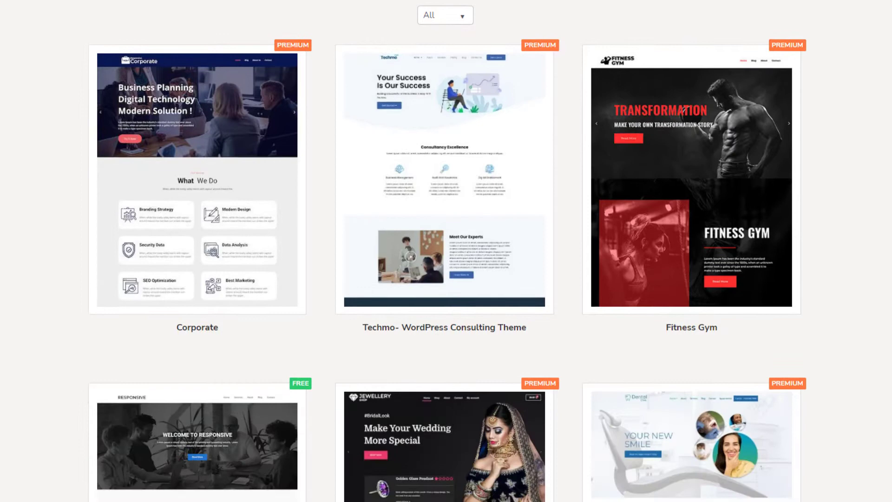
{"action": "scroll", "scroll_direction": "down", "scroll_amount": 3}
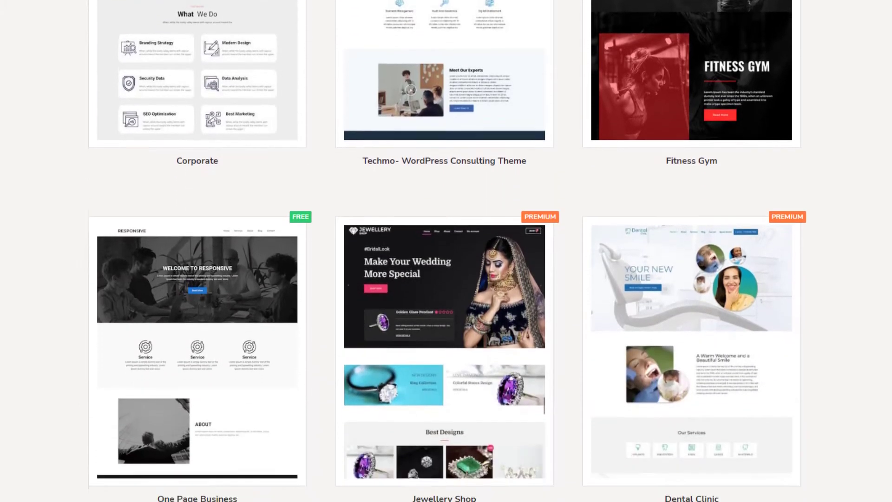
{"action": "scroll", "scroll_direction": "down", "scroll_amount": 3}
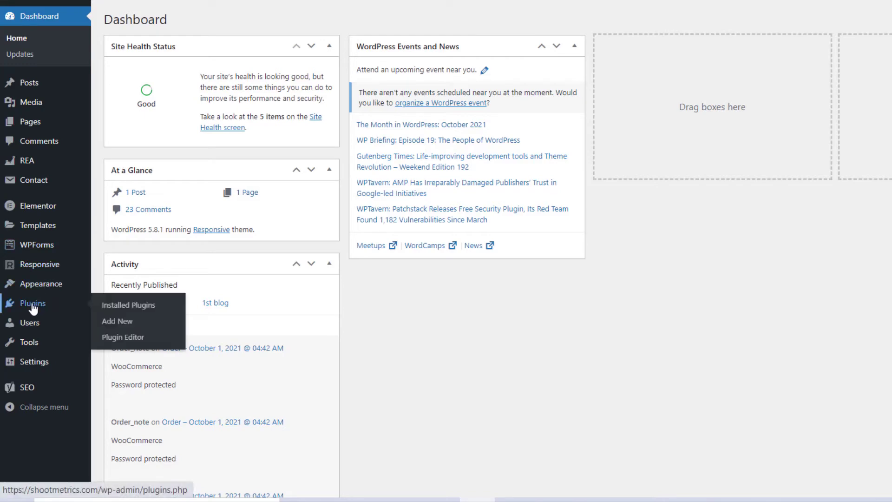
{"action": "mouse_move", "coordinate": [117, 320]}
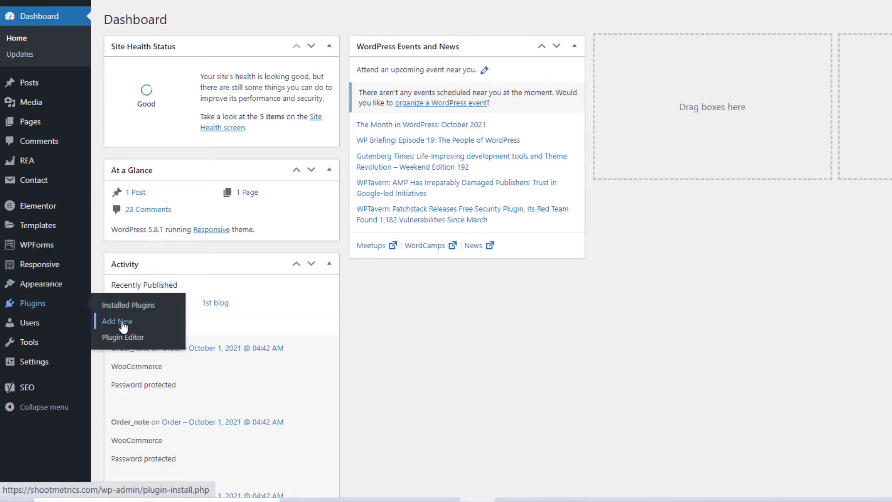
{"action": "left_click", "coordinate": [116, 321]}
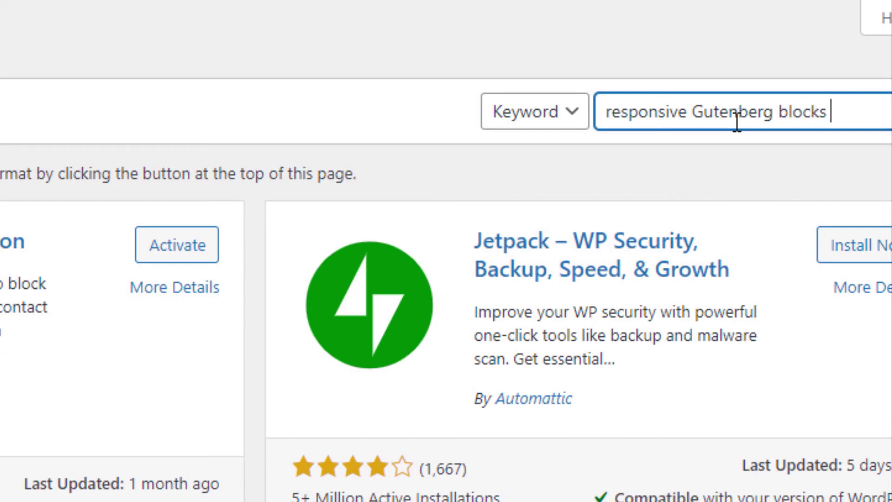
{"action": "type", "text": "library"}
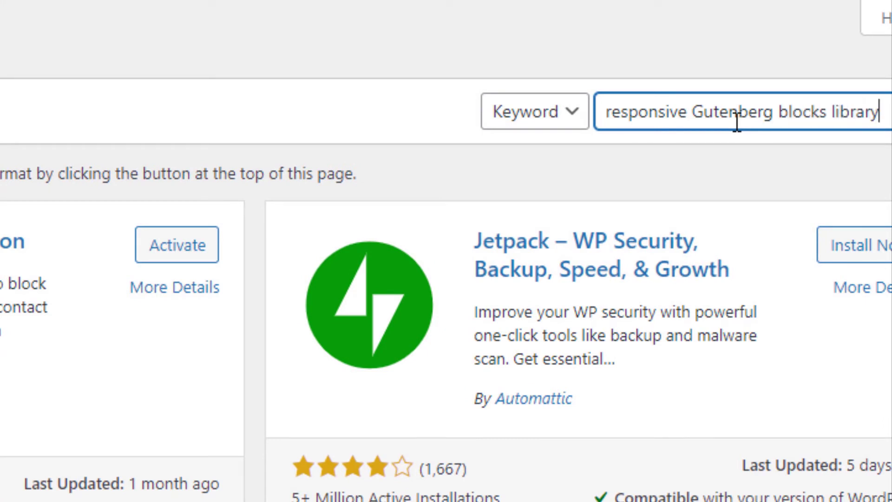
{"action": "key", "text": "Return"}
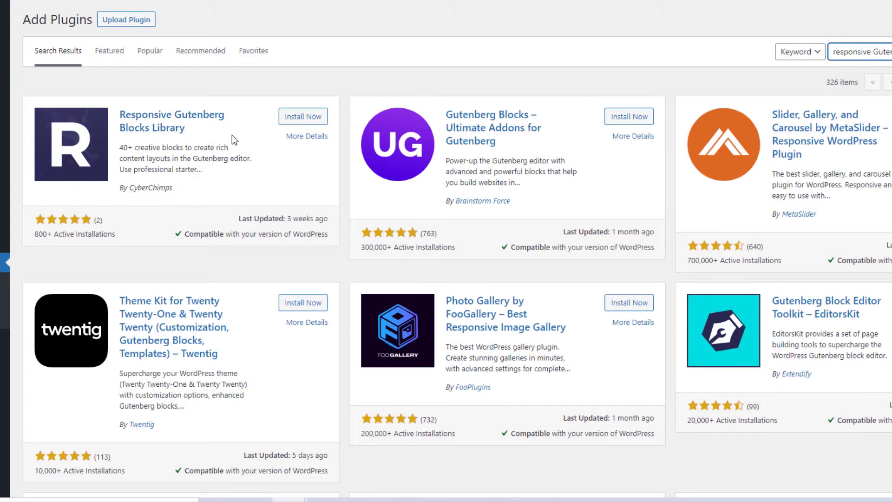
Install and activate the Responsive Gutenberg Blocks Library plugin by CyberChimps
{"action": "left_click", "coordinate": [302, 117]}
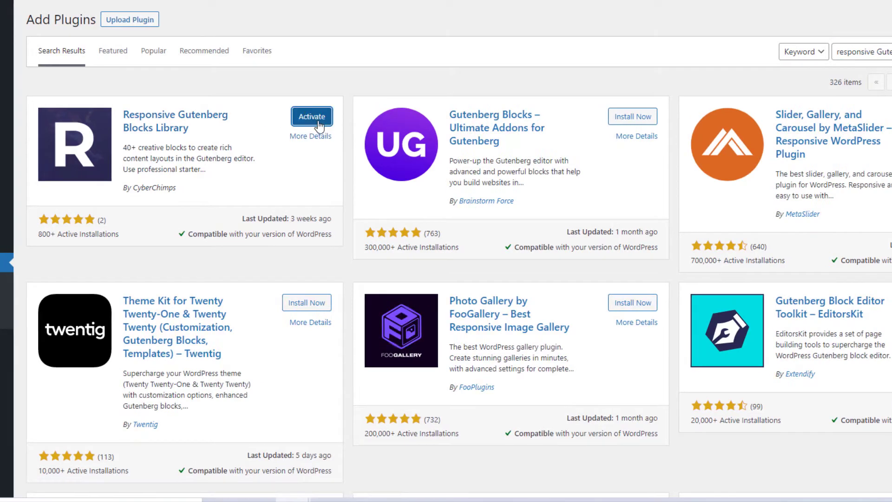
{"action": "left_click", "coordinate": [311, 116]}
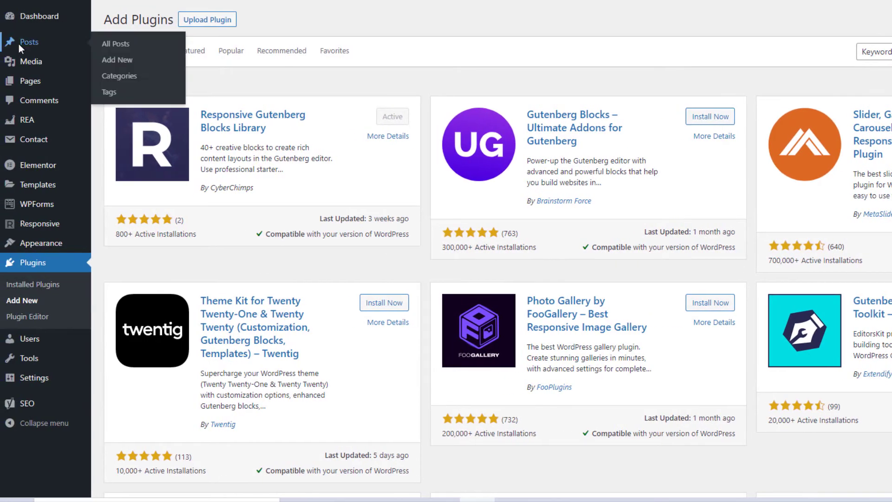
{"action": "mouse_move", "coordinate": [117, 60]}
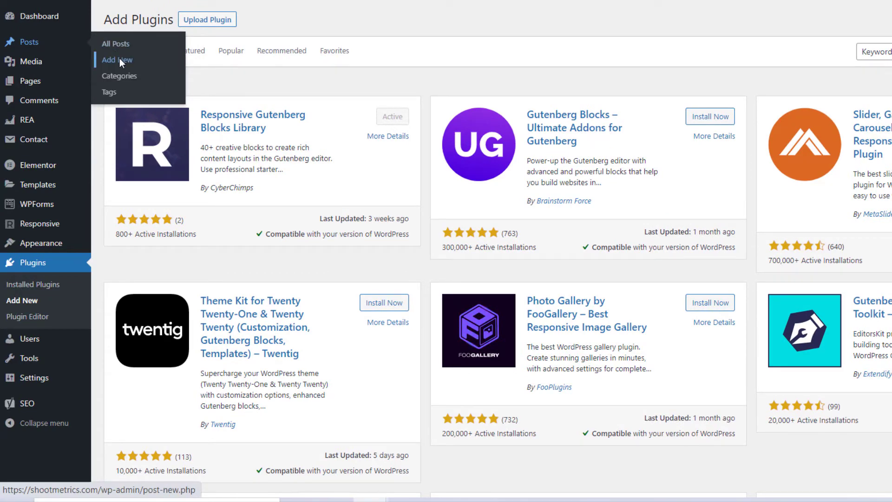
Start a new post and browse the inserter to the Responsive Gutenberg Blocks group (Masonry, Post Carousel)
{"action": "left_click", "coordinate": [117, 59]}
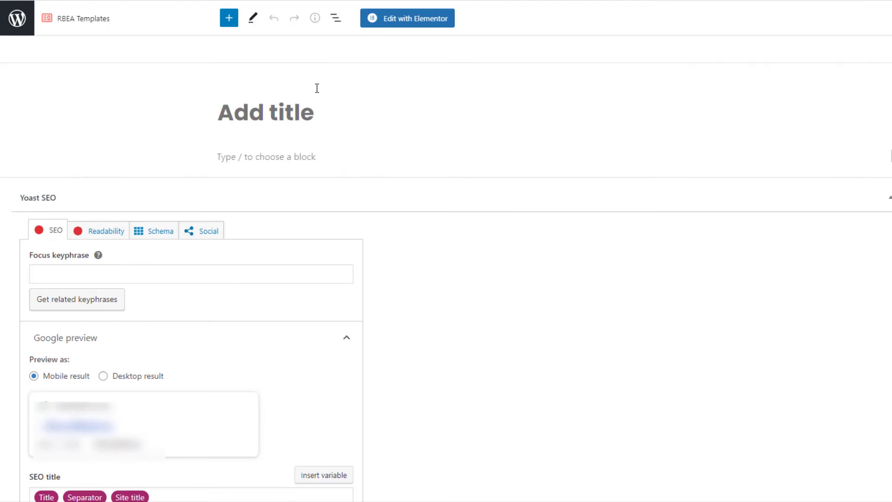
{"action": "left_click", "coordinate": [228, 17]}
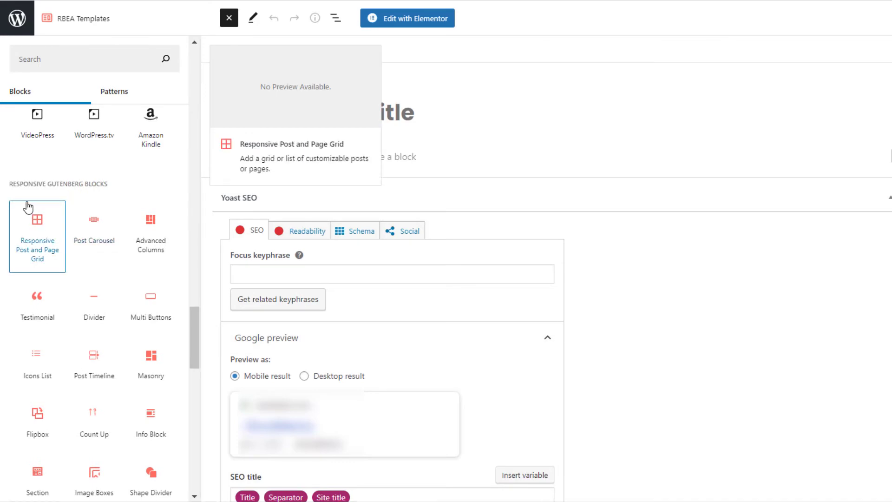
{"action": "mouse_move", "coordinate": [150, 363]}
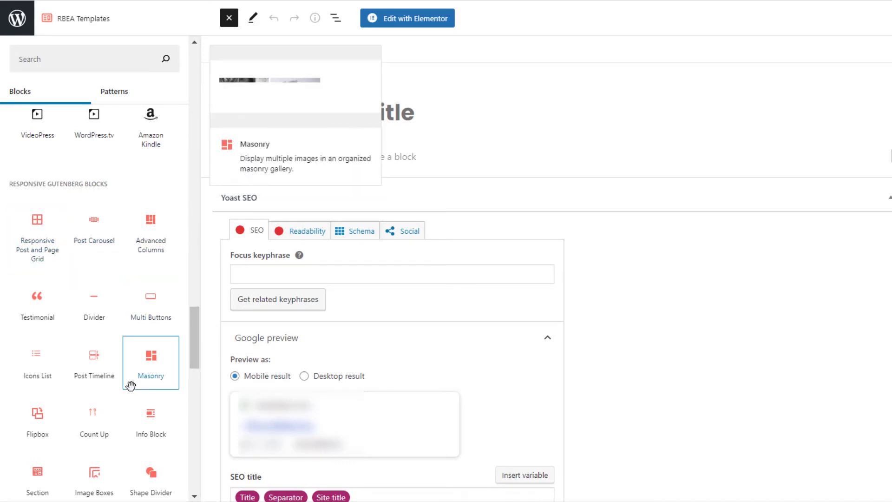
{"action": "scroll", "scroll_direction": "down", "scroll_amount": 3}
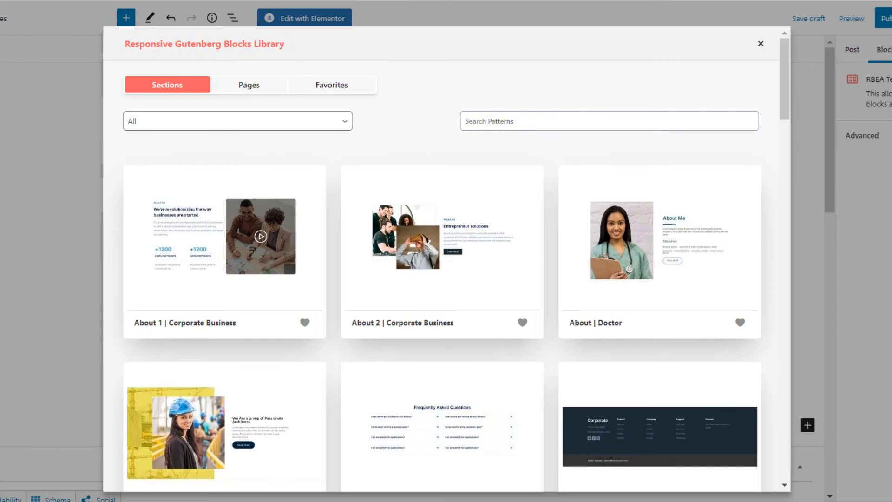
Switch the template library to Pages and import the Corporate Lawyer full-page template
{"action": "left_click", "coordinate": [249, 85]}
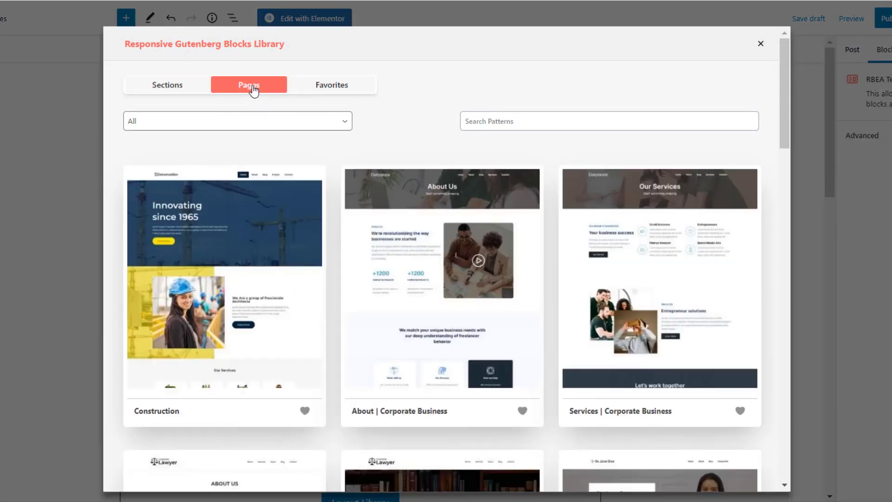
{"action": "scroll", "scroll_direction": "down", "scroll_amount": 3}
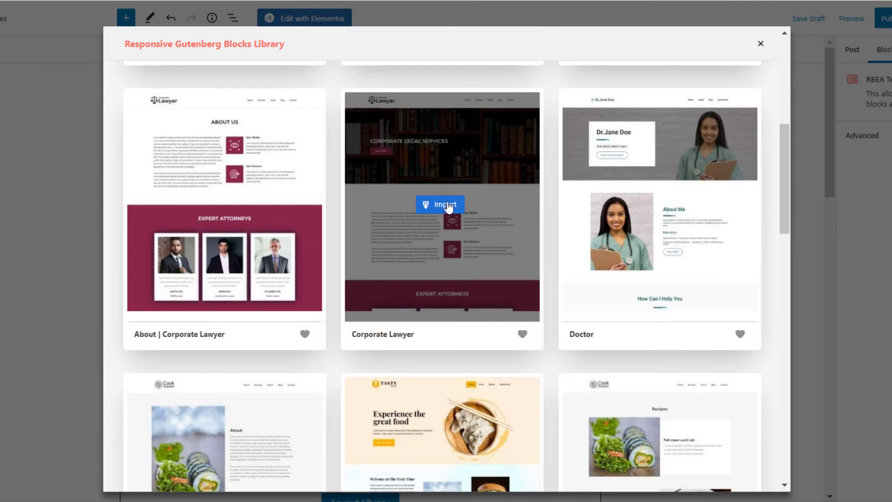
{"action": "left_click", "coordinate": [445, 204]}
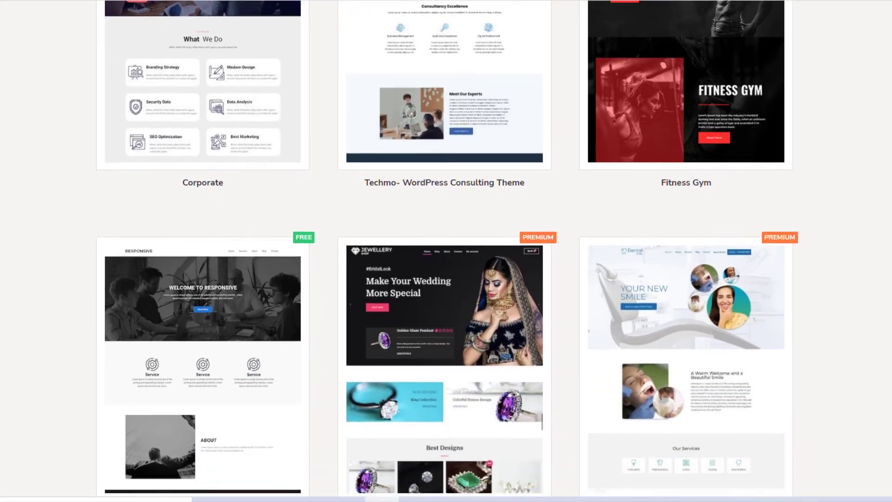
{"action": "scroll", "scroll_direction": "down", "scroll_amount": 3}
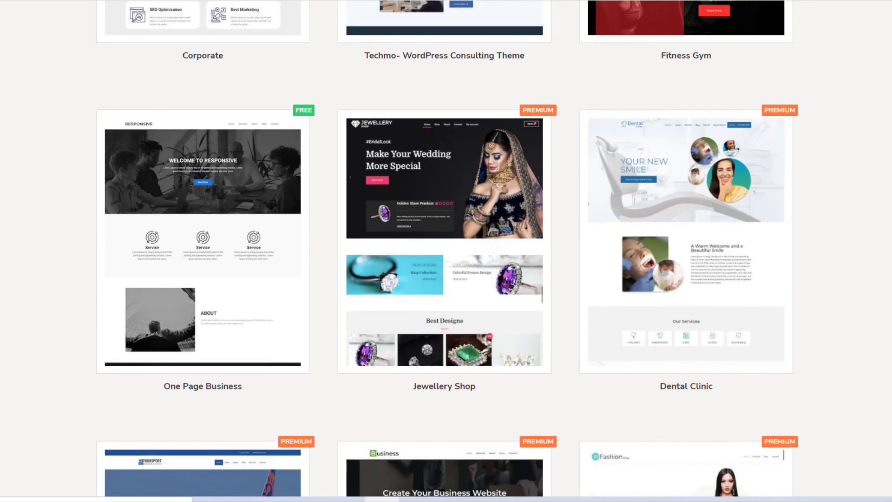